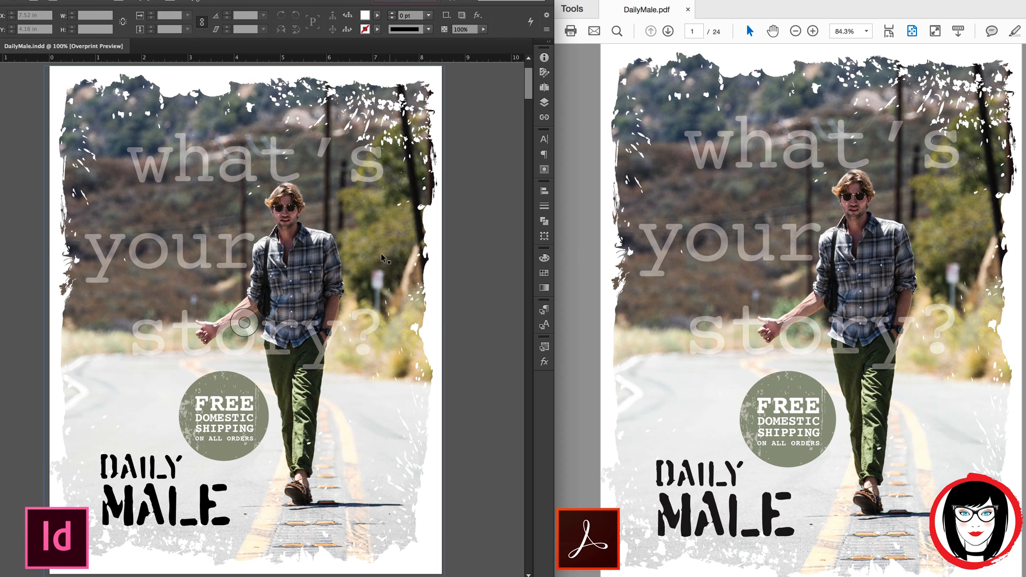
Export the poster as DailyMale.pdf in Adobe PDF (Print) format
click(160, 484)
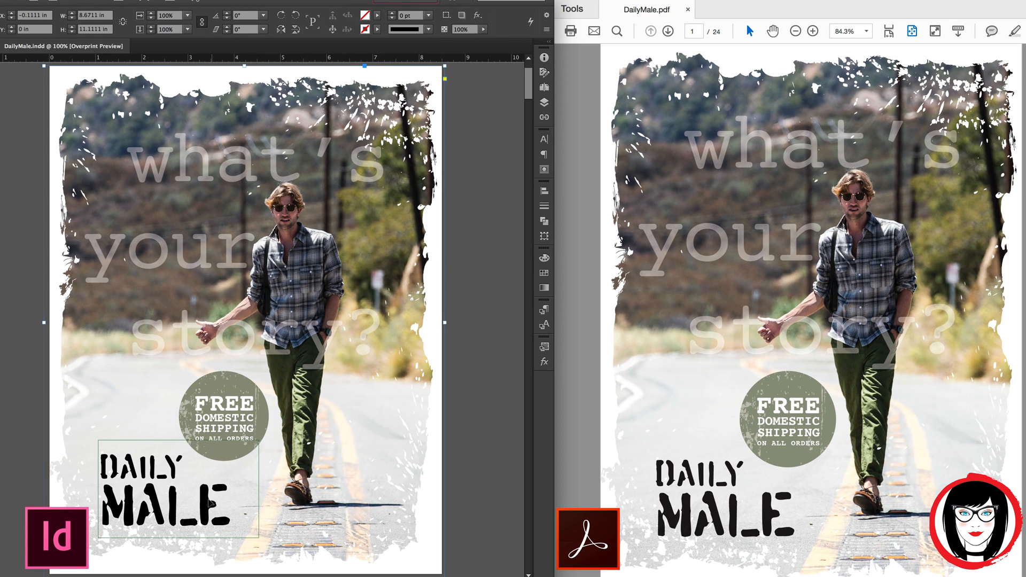
double_click(151, 503)
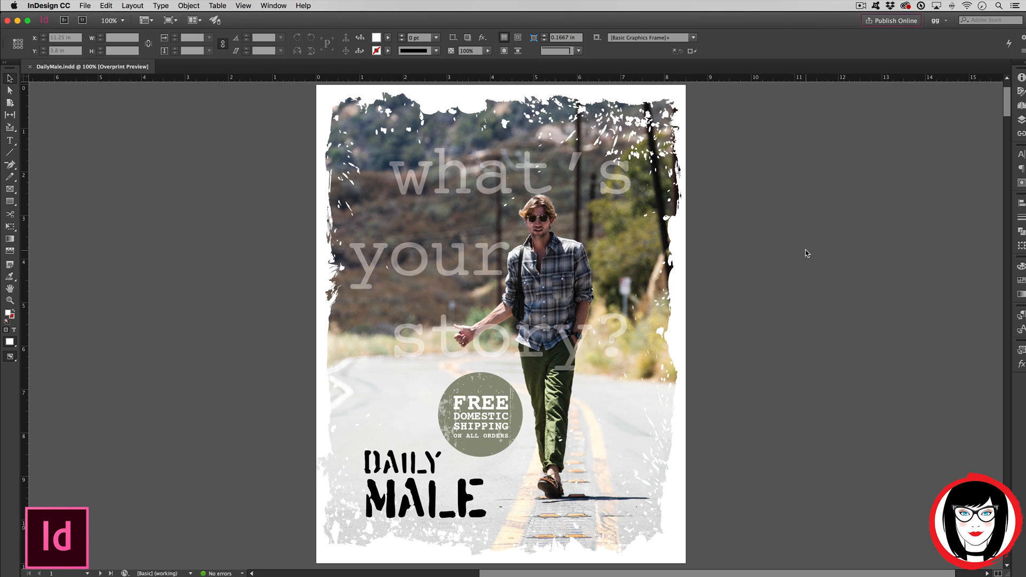
click(85, 5)
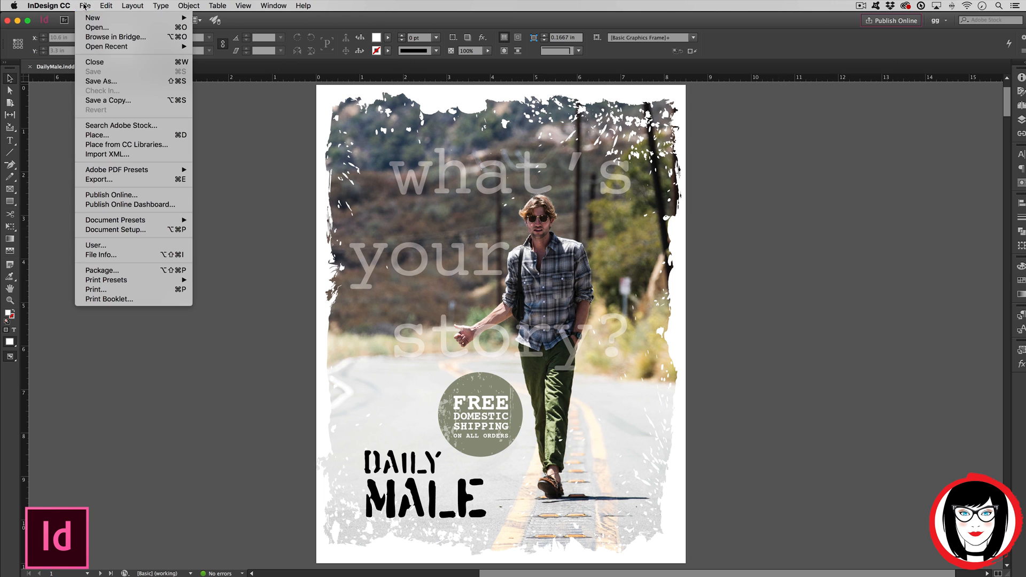
mouse_move(101, 81)
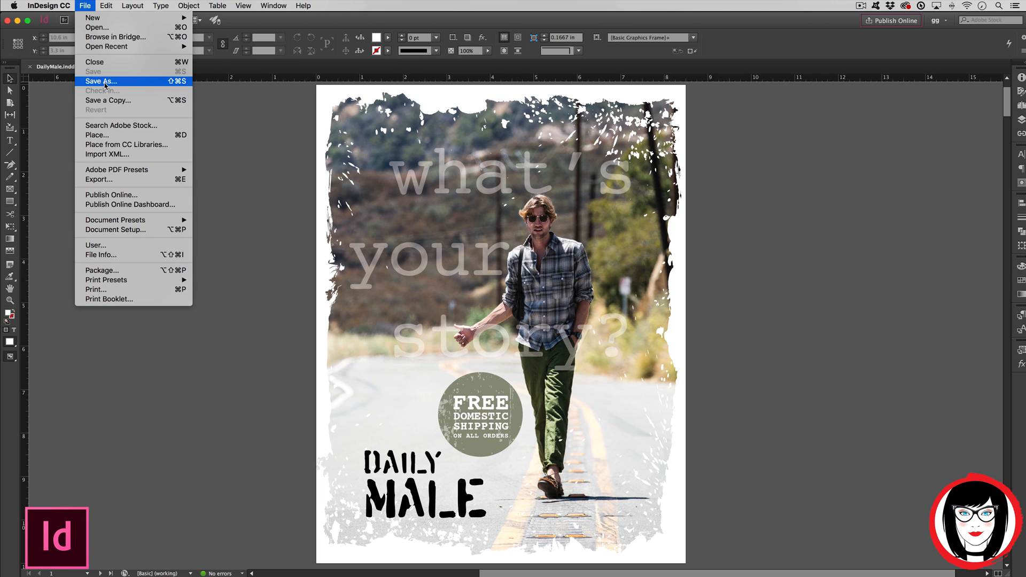
mouse_move(109, 180)
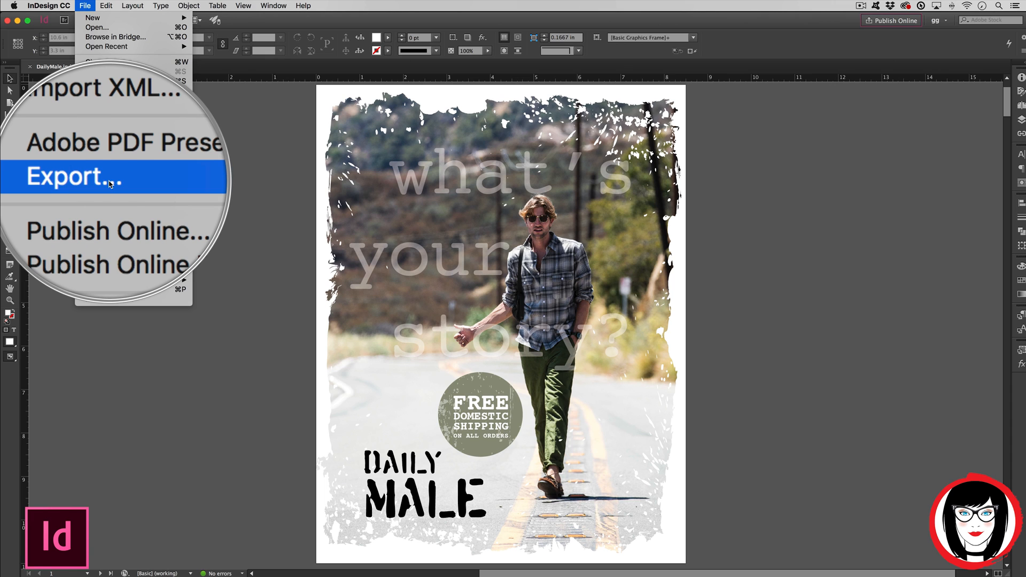
click(62, 176)
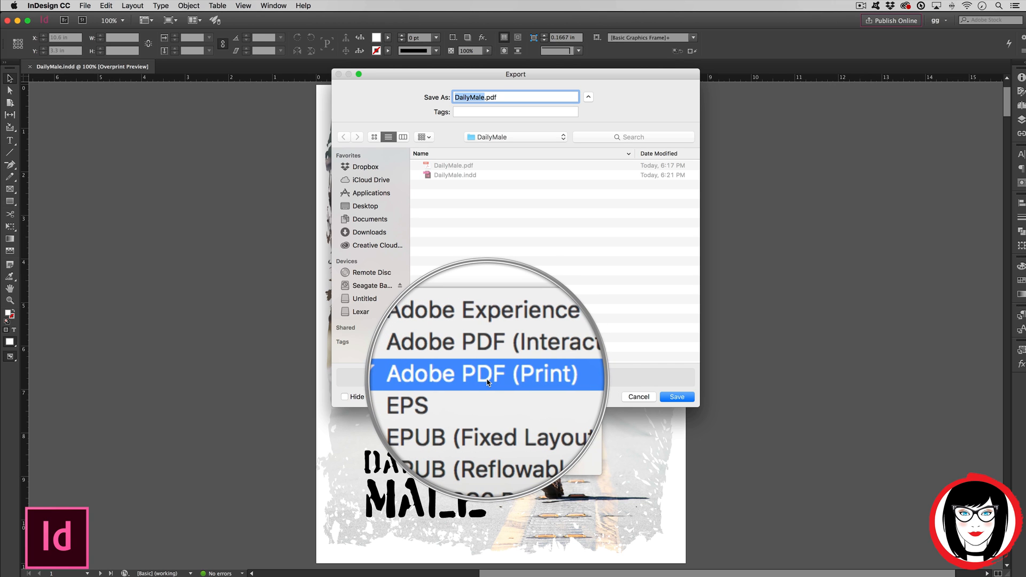
click(485, 373)
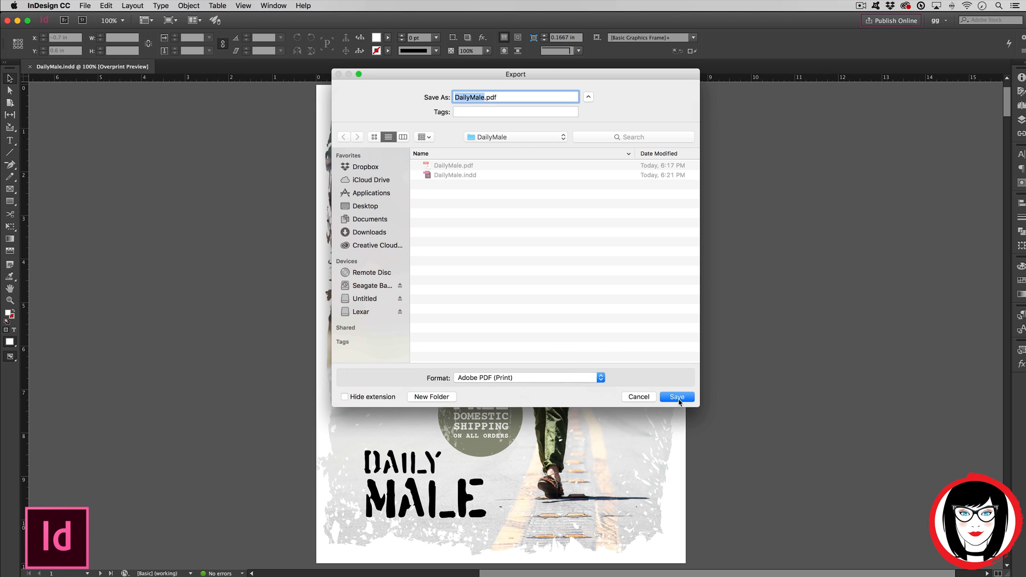
Save the export as DailyMale.pdf, replacing the existing file
click(676, 397)
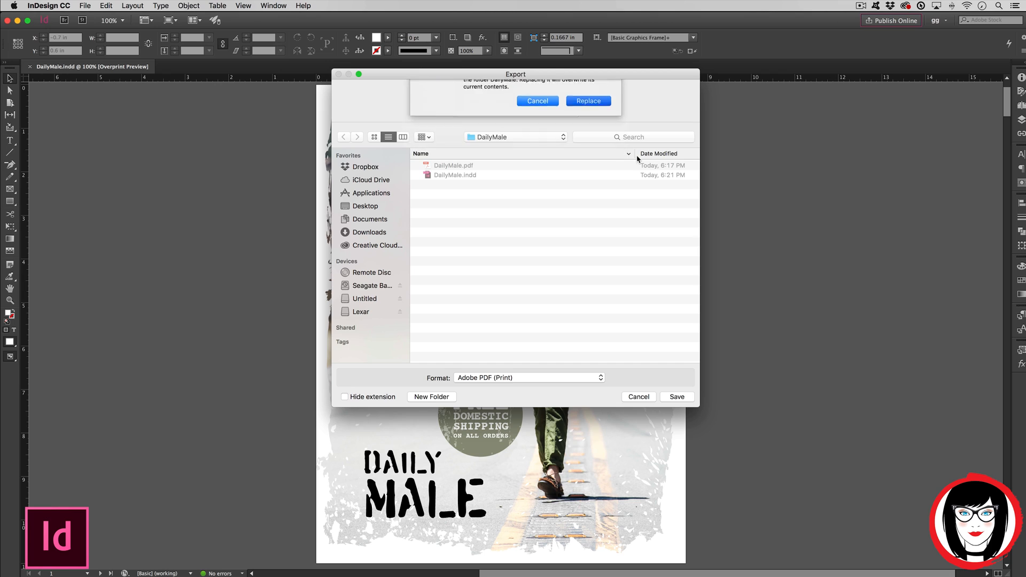
click(586, 100)
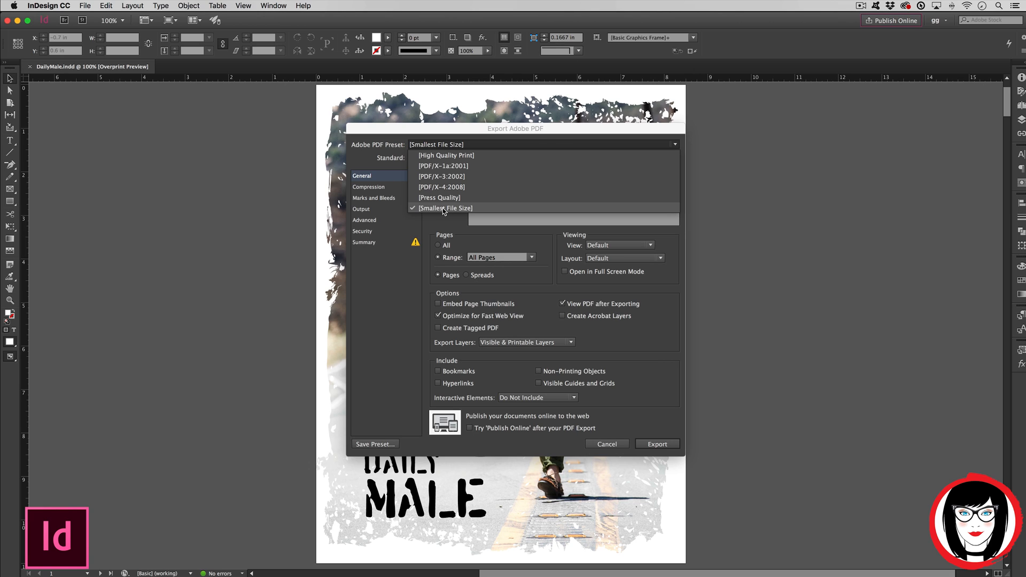
Keep the Smallest File Size preset and review its Compression settings
click(446, 207)
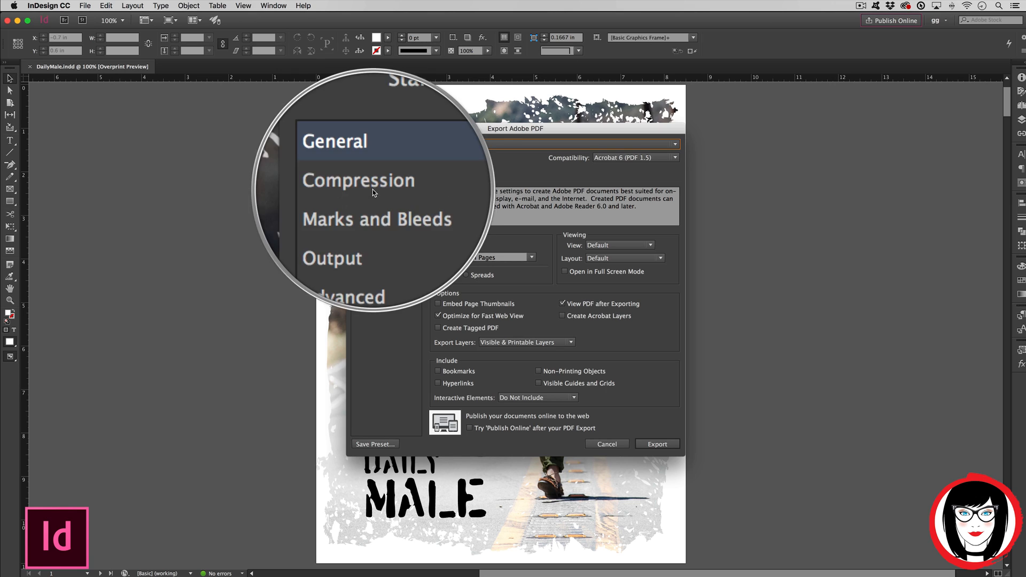
click(368, 186)
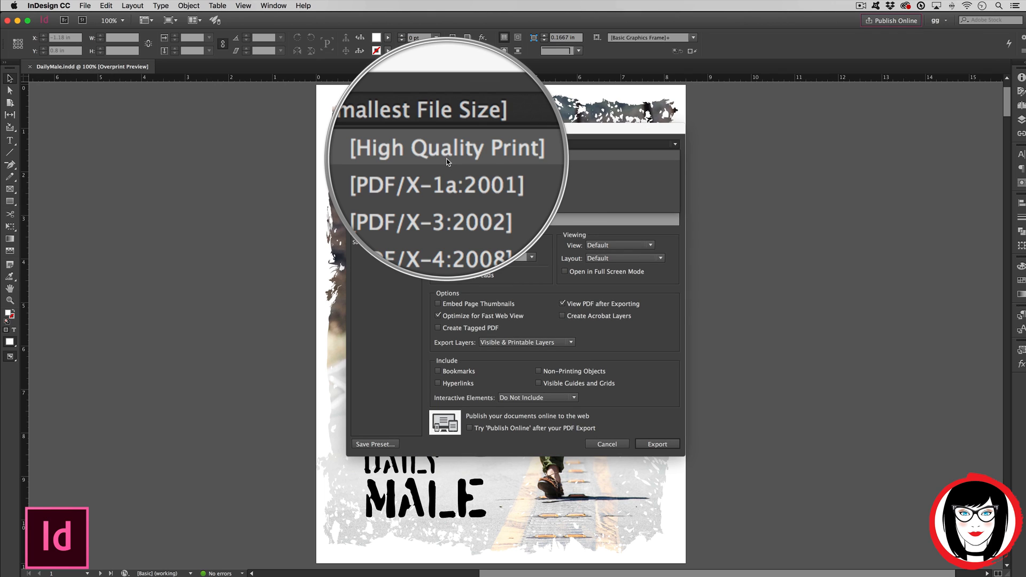
Switch the export preset to High Quality Print, then return to General settings
click(444, 147)
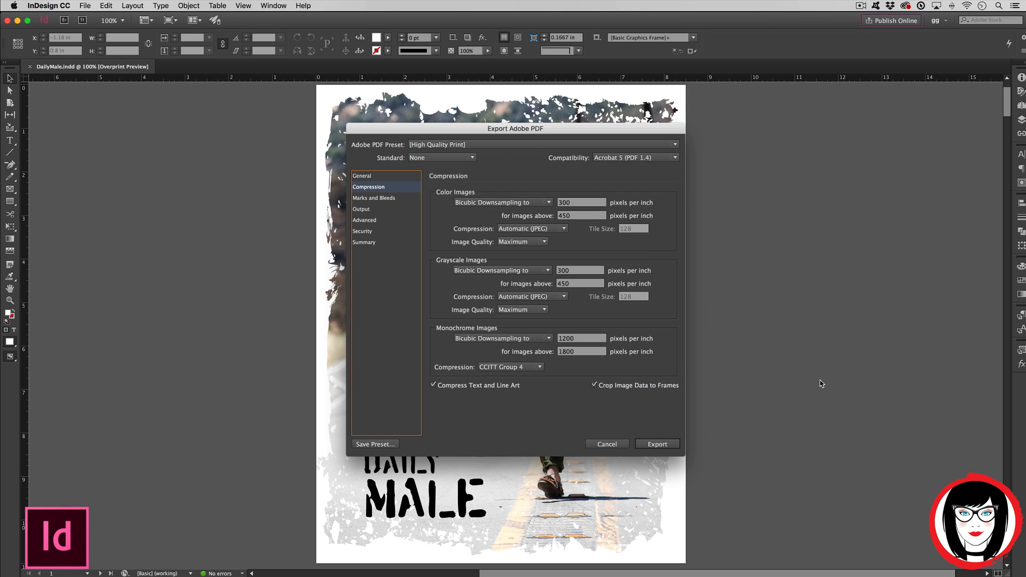
mouse_move(765, 384)
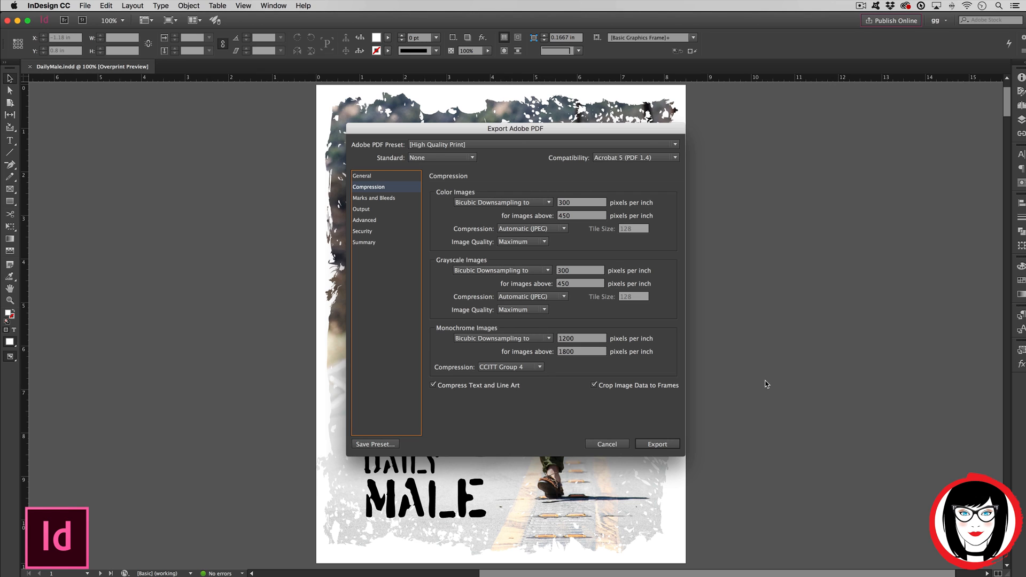
click(362, 175)
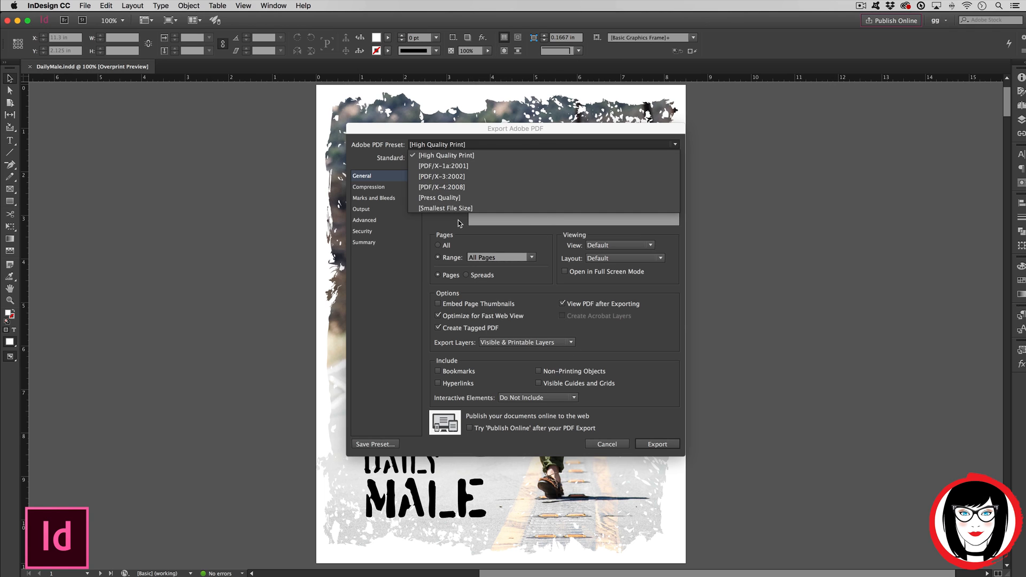
mouse_move(439, 198)
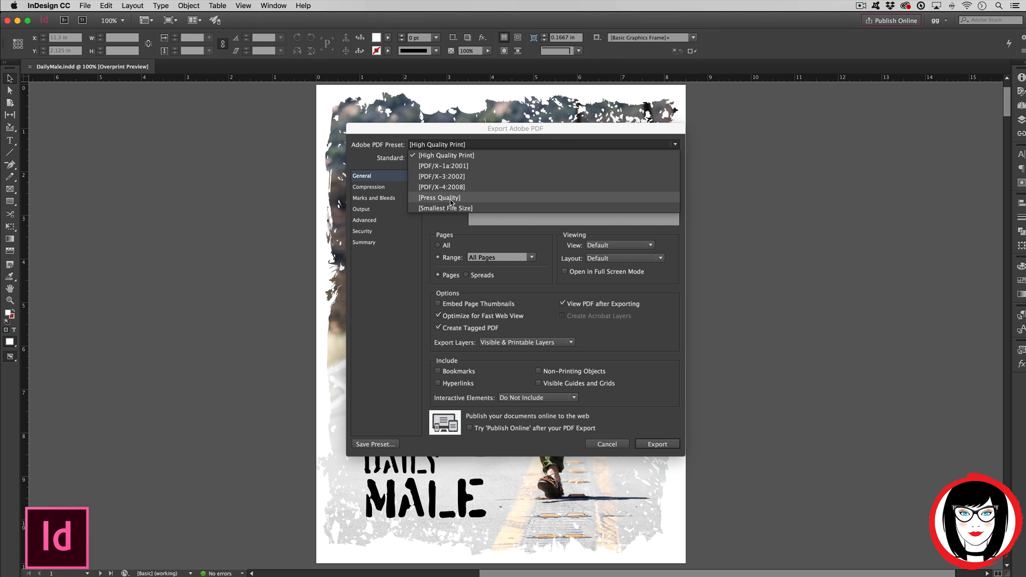
Switch the export preset to Press Quality and review its Compression settings
click(439, 197)
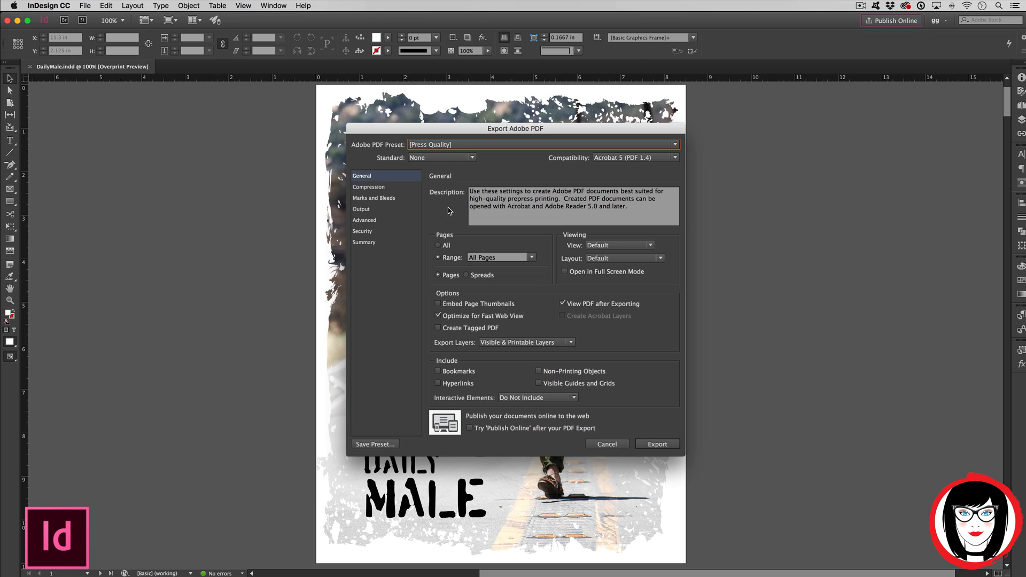
mouse_move(515, 210)
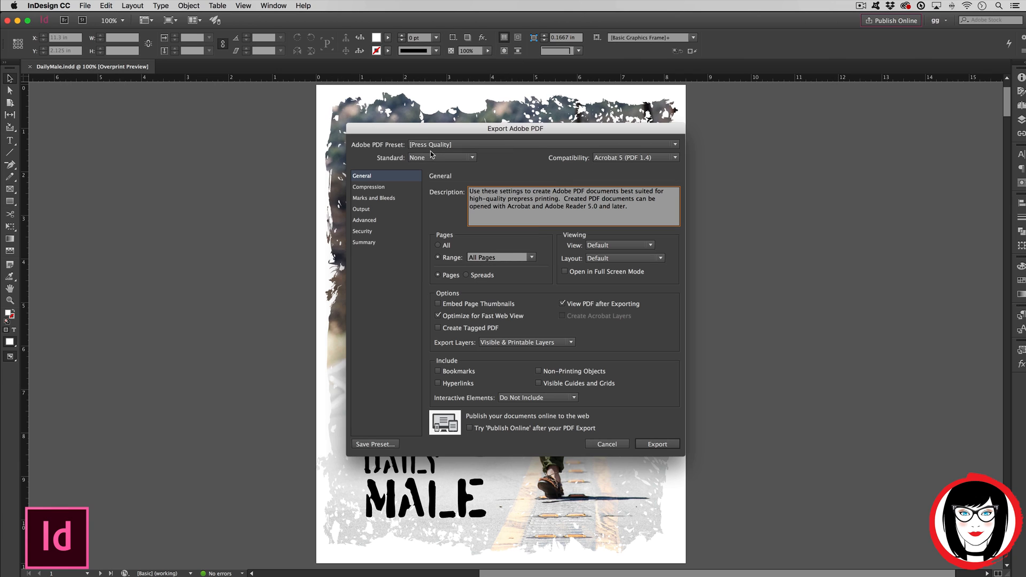
mouse_move(768, 312)
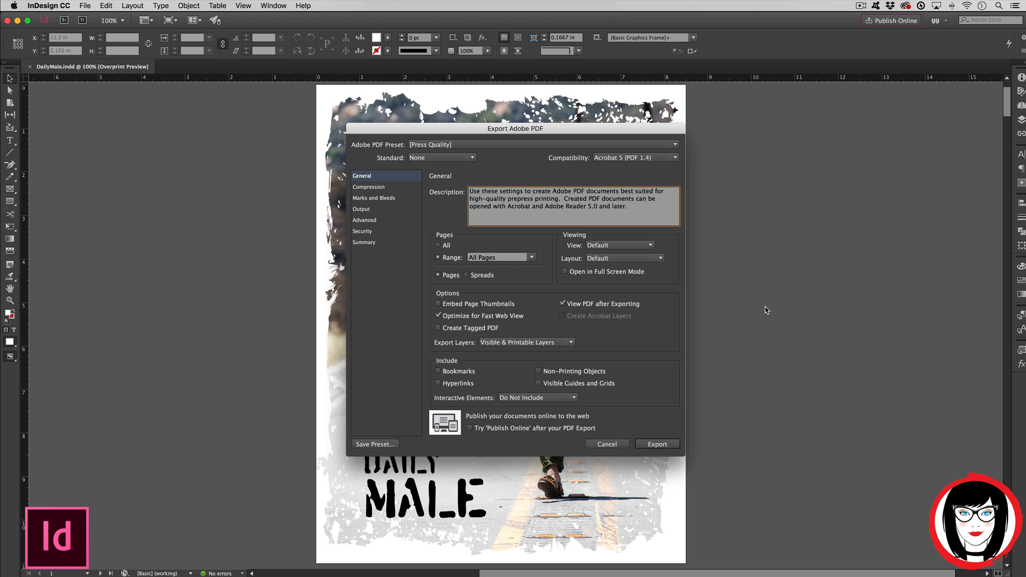
mouse_move(365, 258)
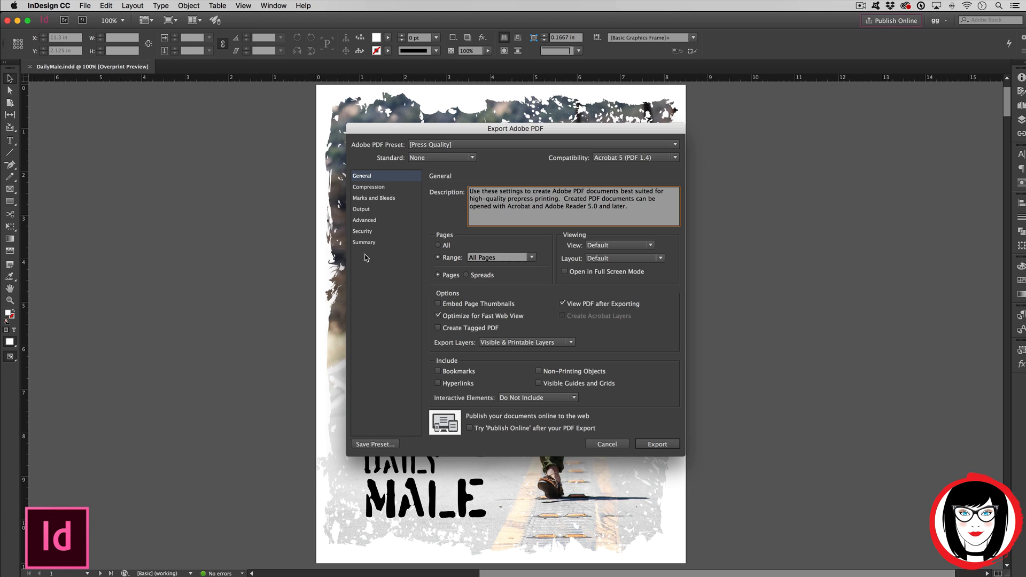
click(368, 186)
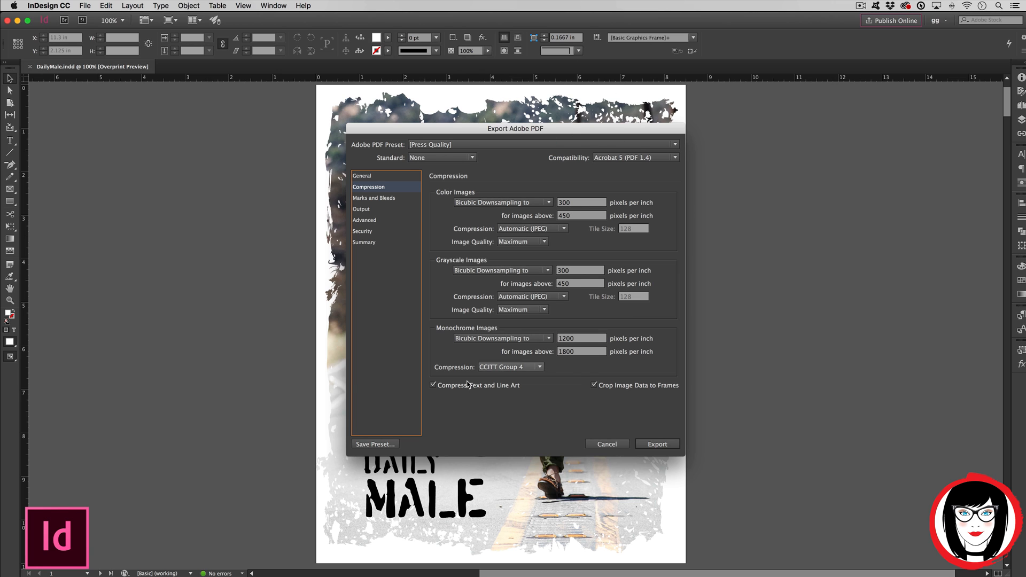
mouse_move(577, 350)
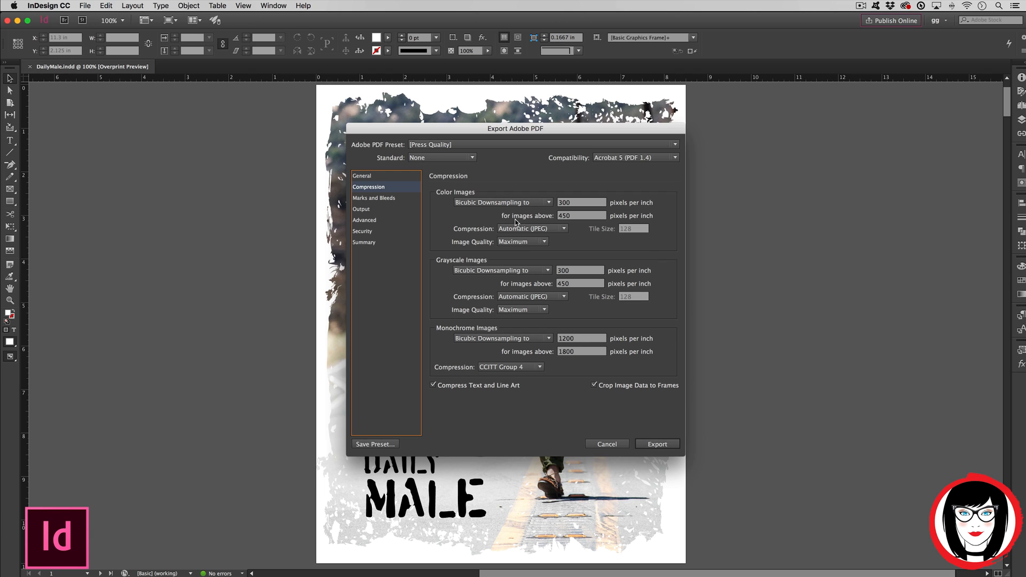
mouse_move(646, 254)
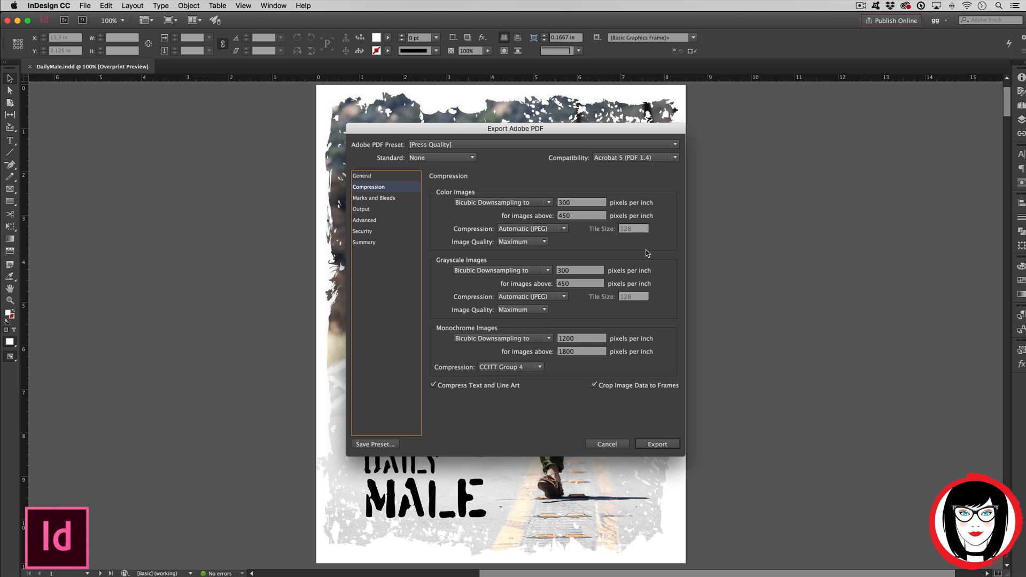
mouse_move(560, 417)
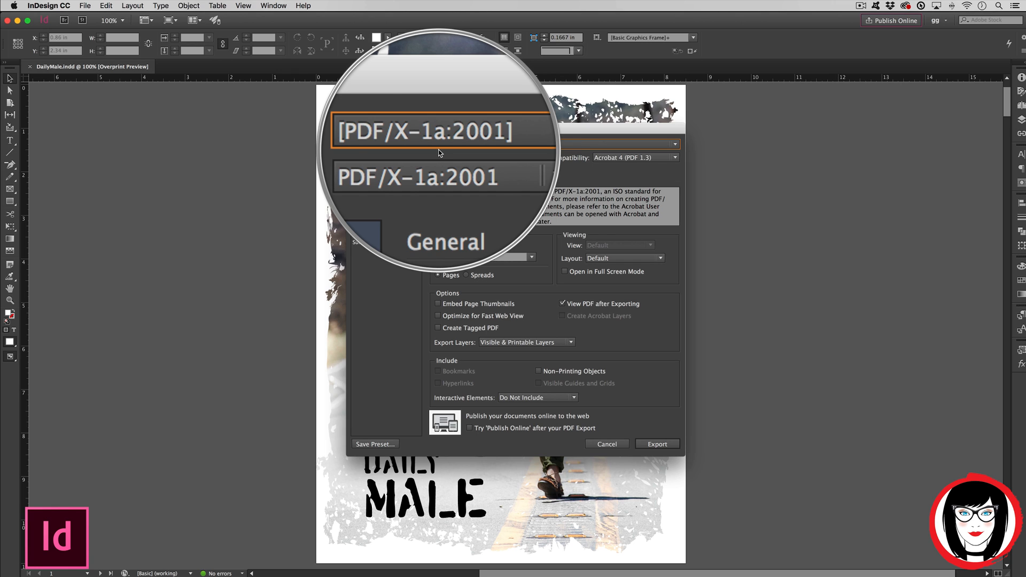
Keep the PDF/X-1a:2001 preset and review its image Compression settings
click(443, 131)
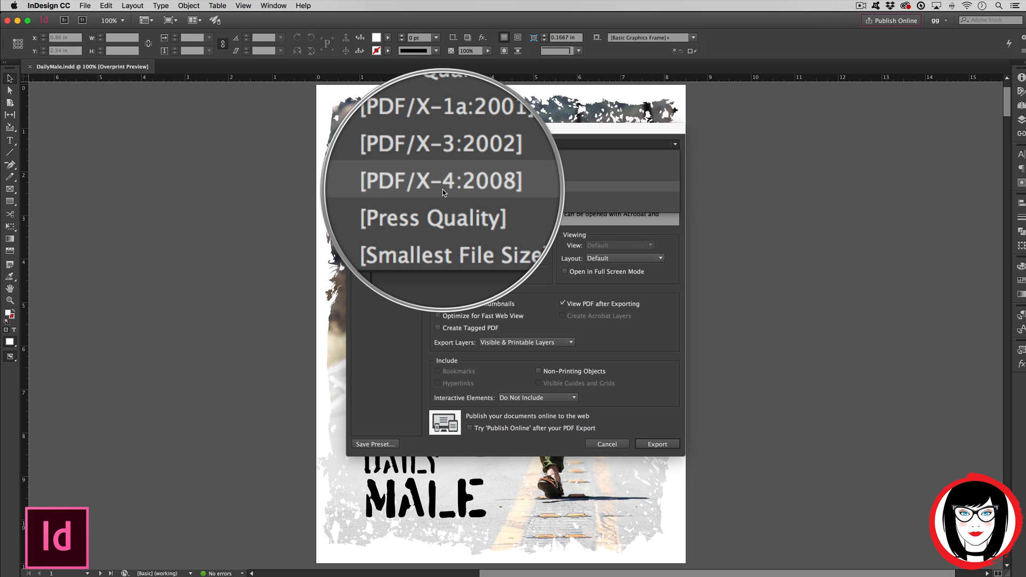
click(445, 107)
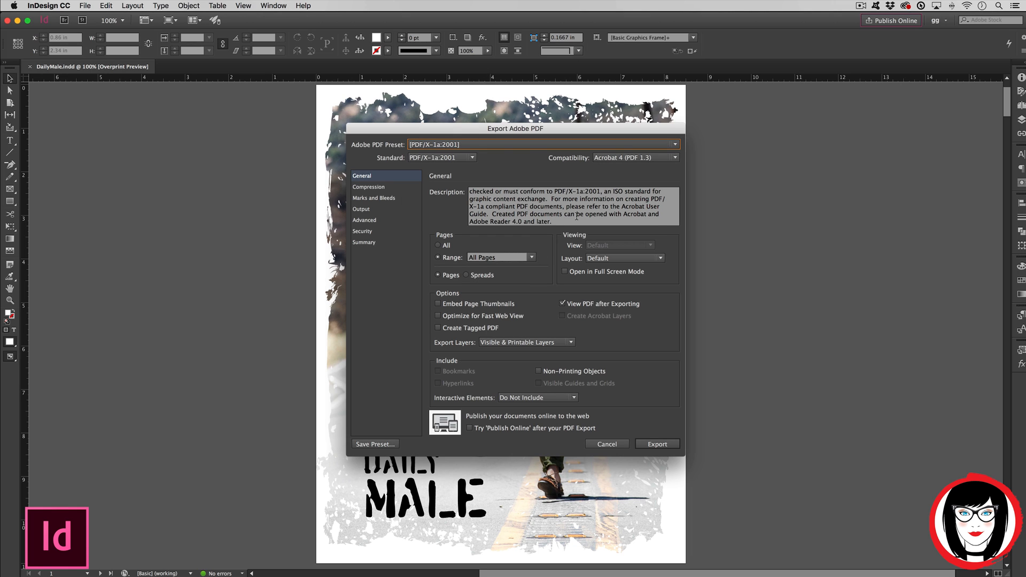
click(368, 187)
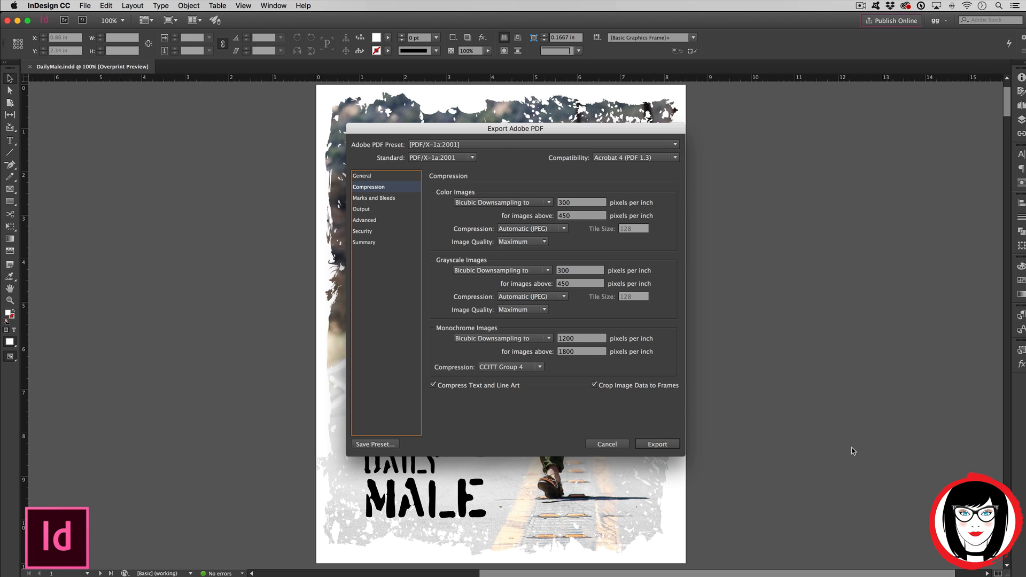
mouse_move(633, 323)
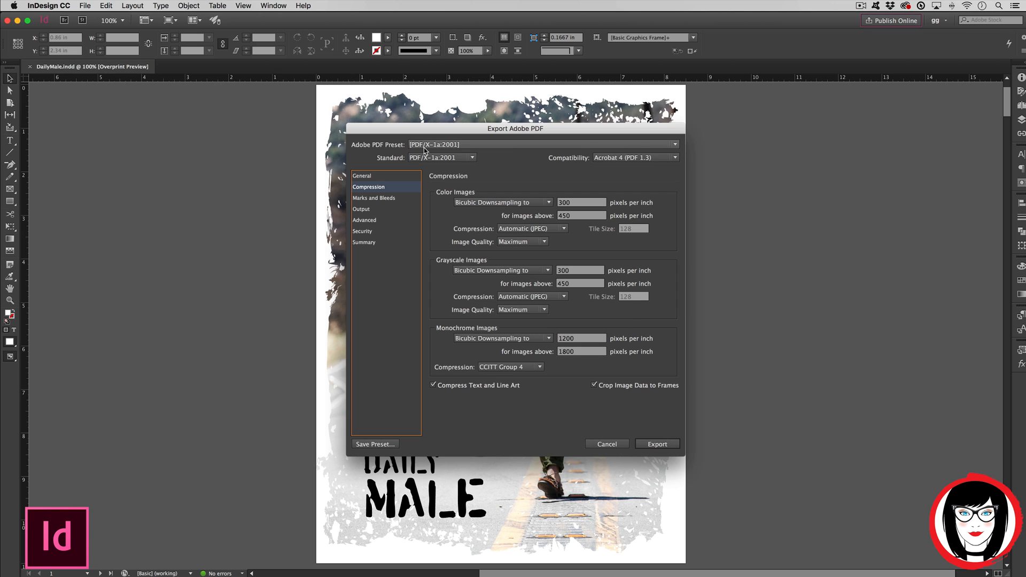
Return to General settings and switch the preset to High Quality Print
click(542, 143)
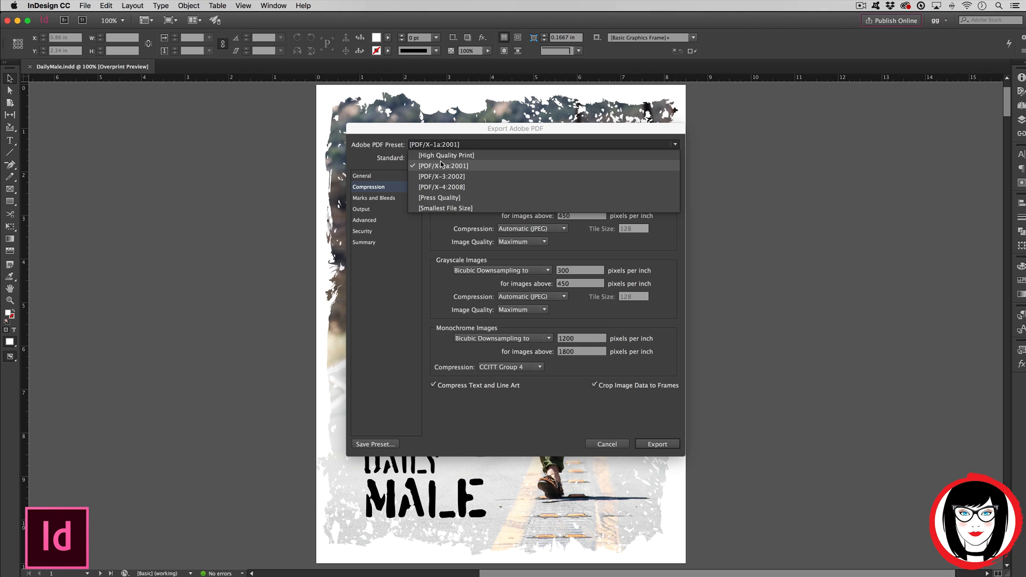
click(442, 166)
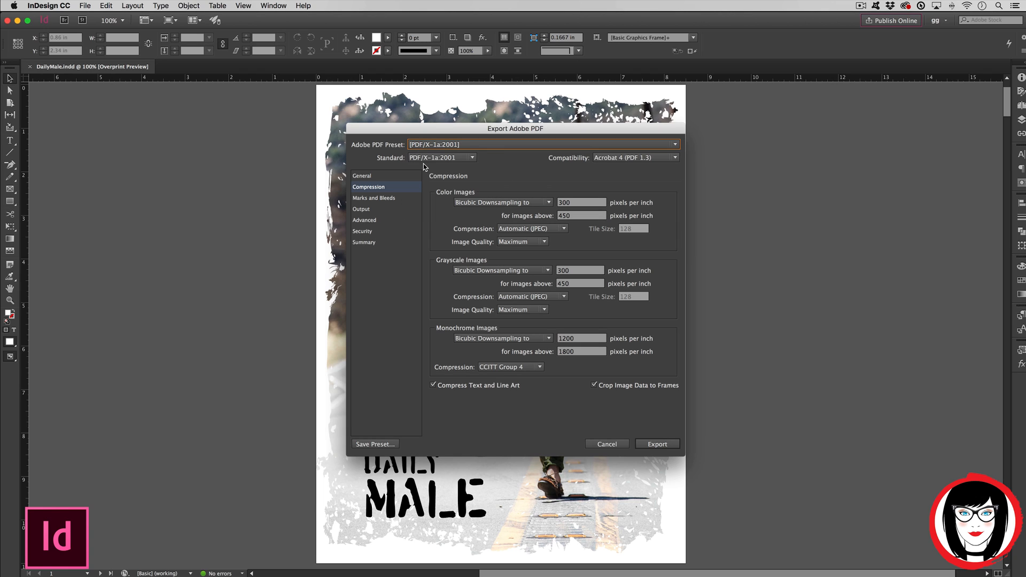
click(361, 175)
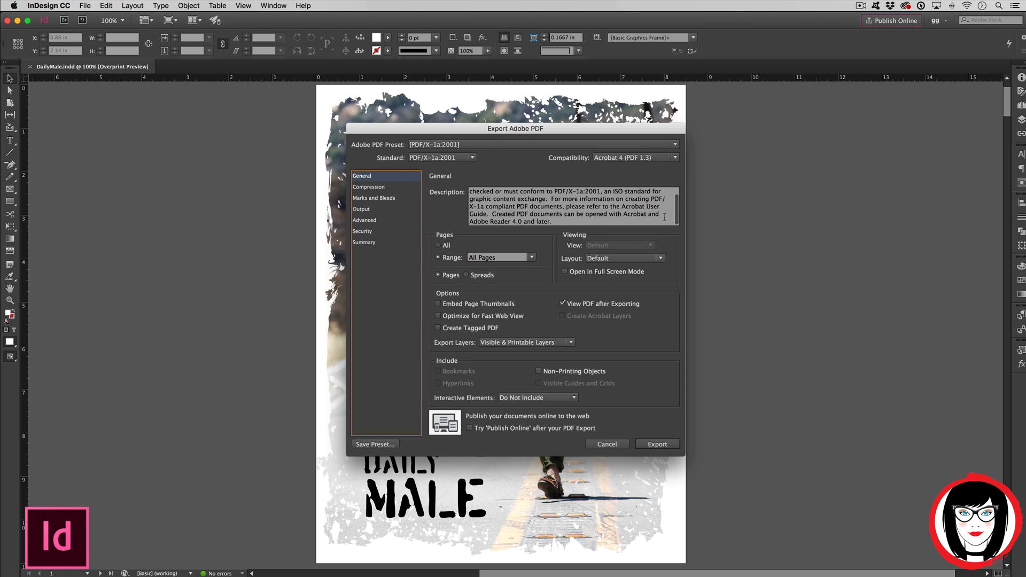
drag(492, 214, 551, 221)
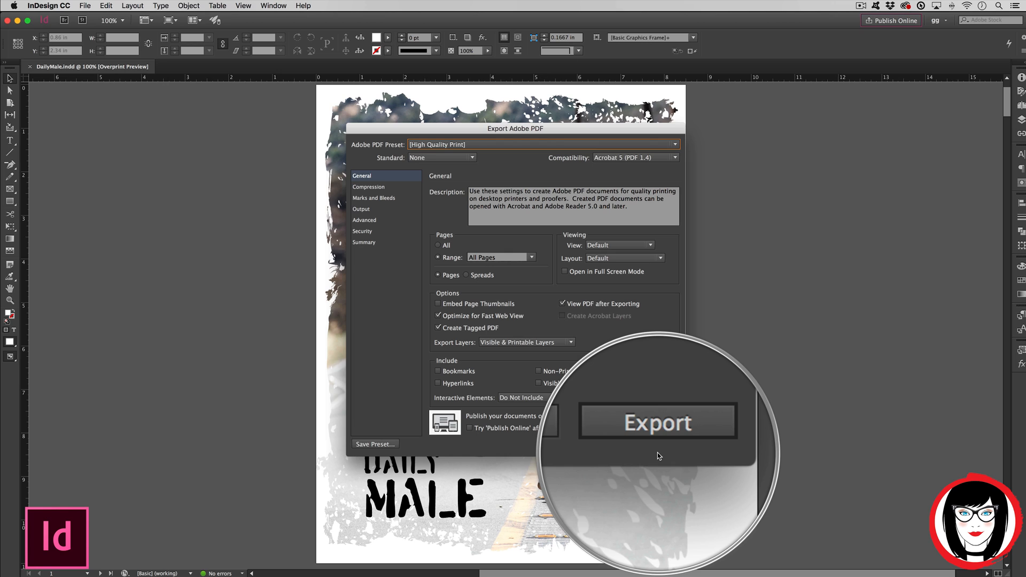
Choose the Smallest File Size preset and view its 100 ppi compression settings
click(540, 145)
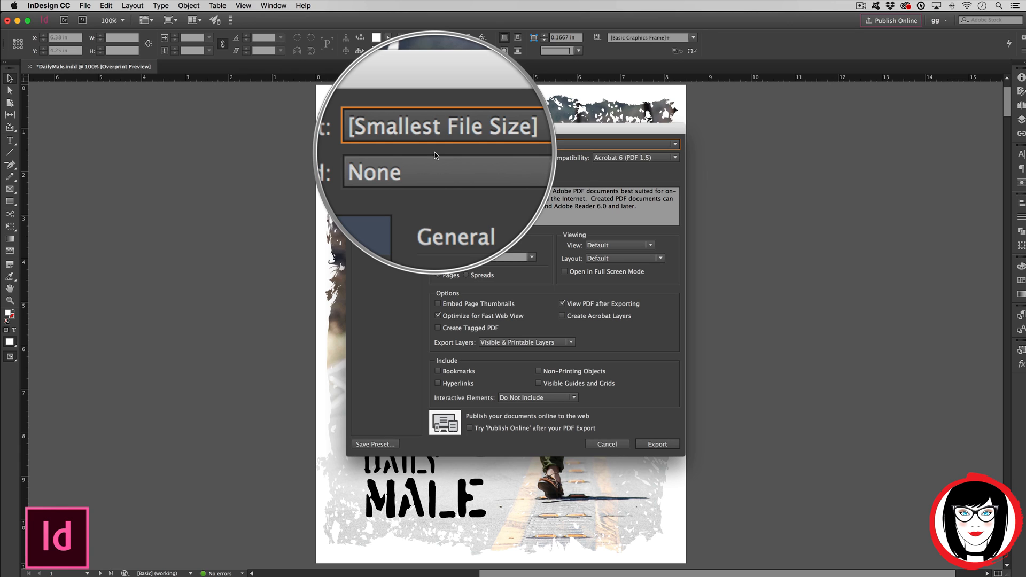
click(368, 187)
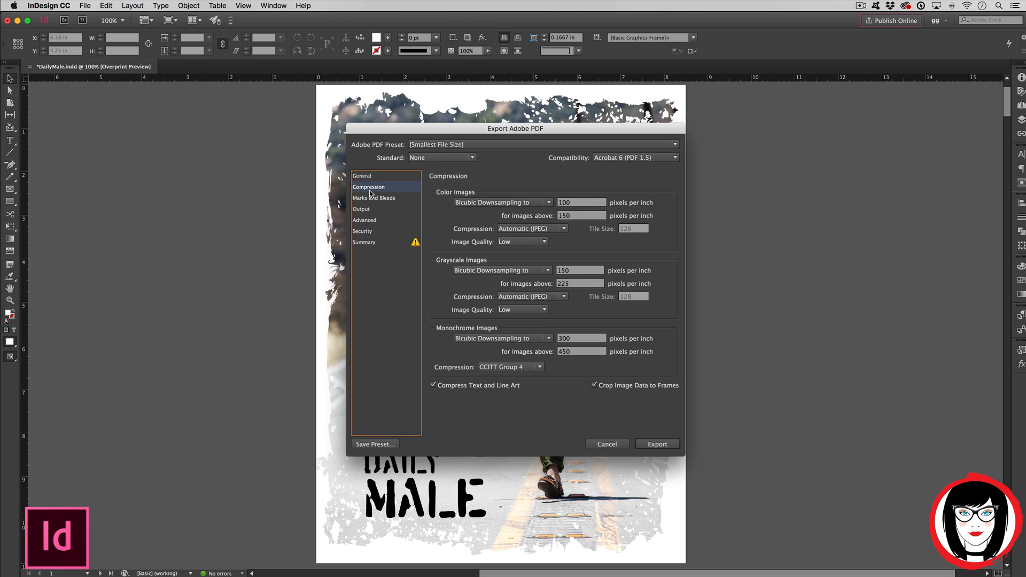
mouse_move(560, 224)
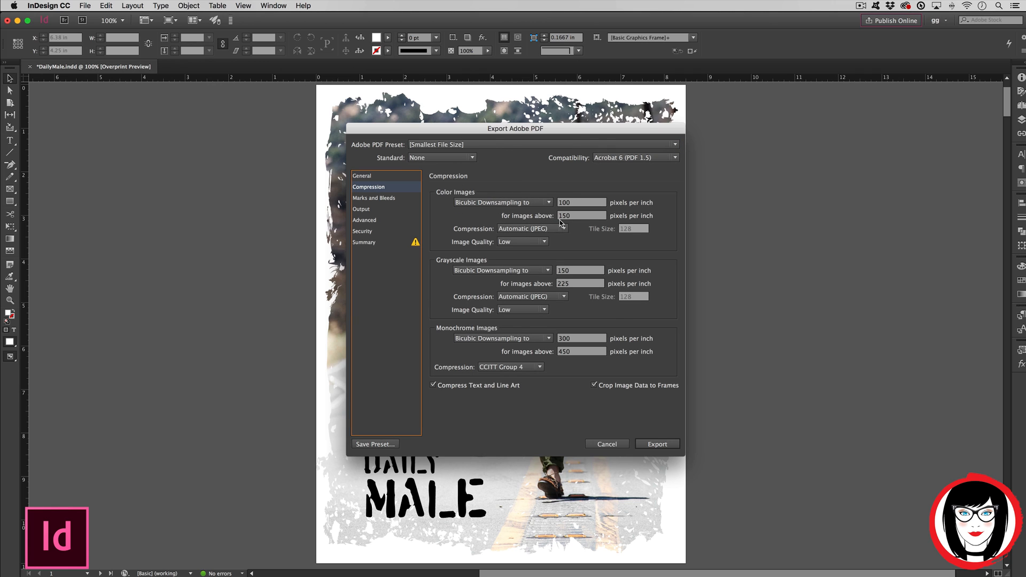
Try 72, 10 and 150 ppi colour image downsampling values, then close the export dialog
click(579, 202)
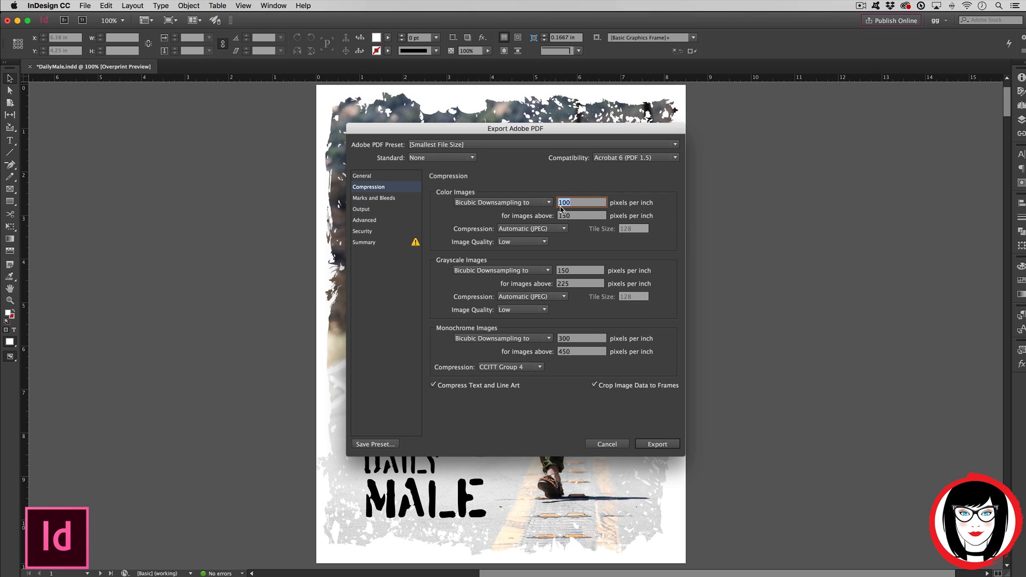
text(72)
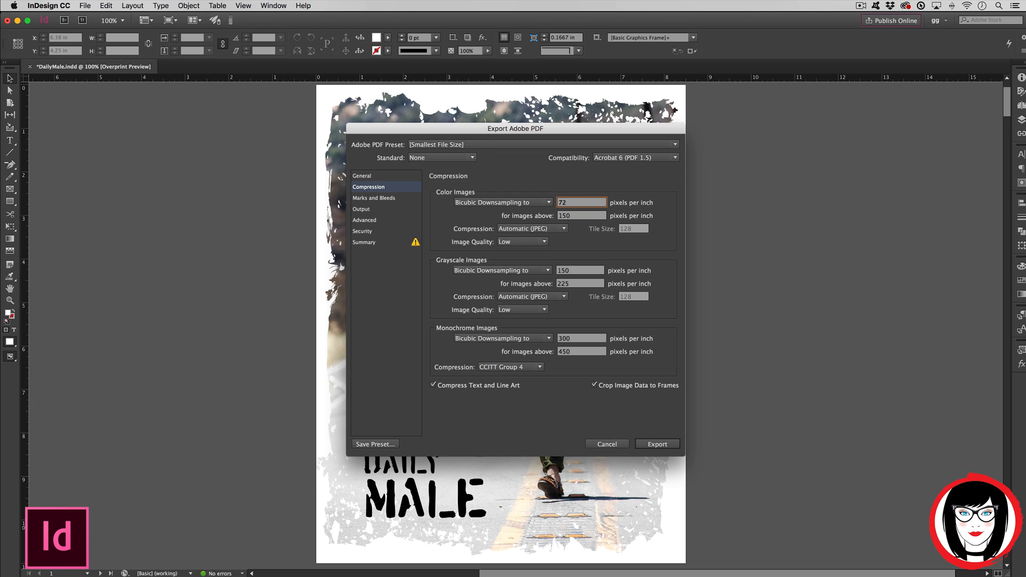
click(580, 202)
text(96)
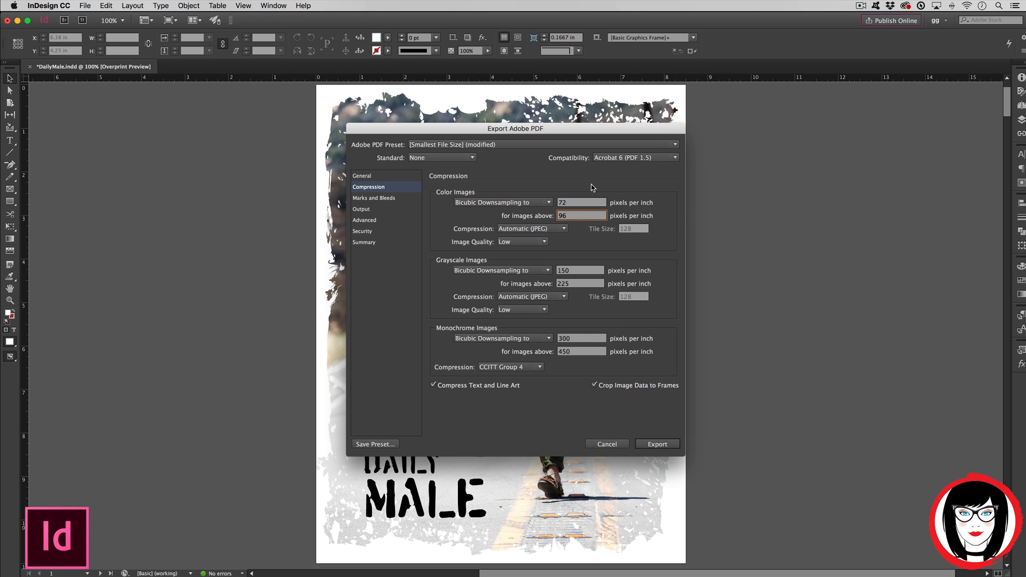
text(100)
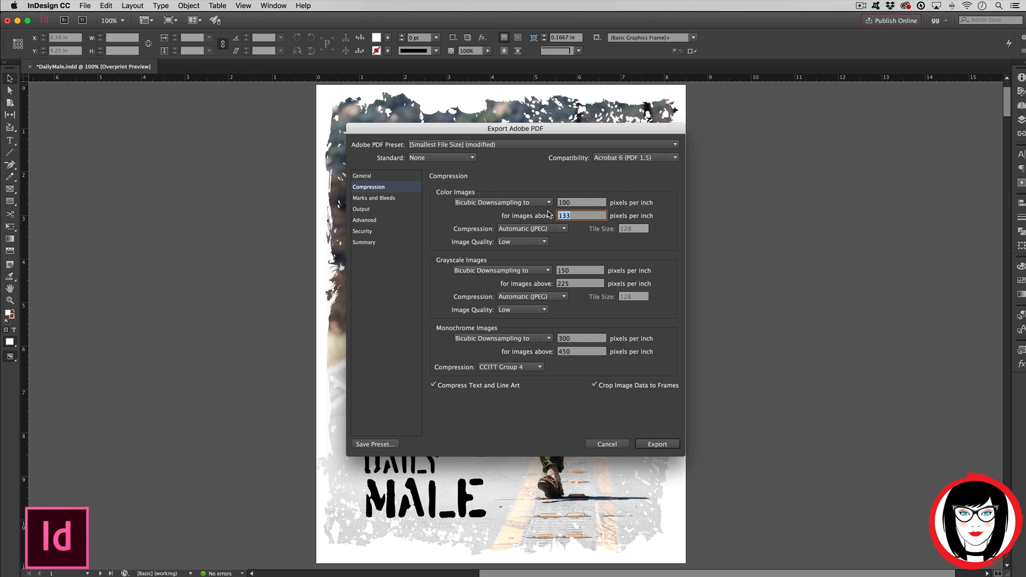
text(150)
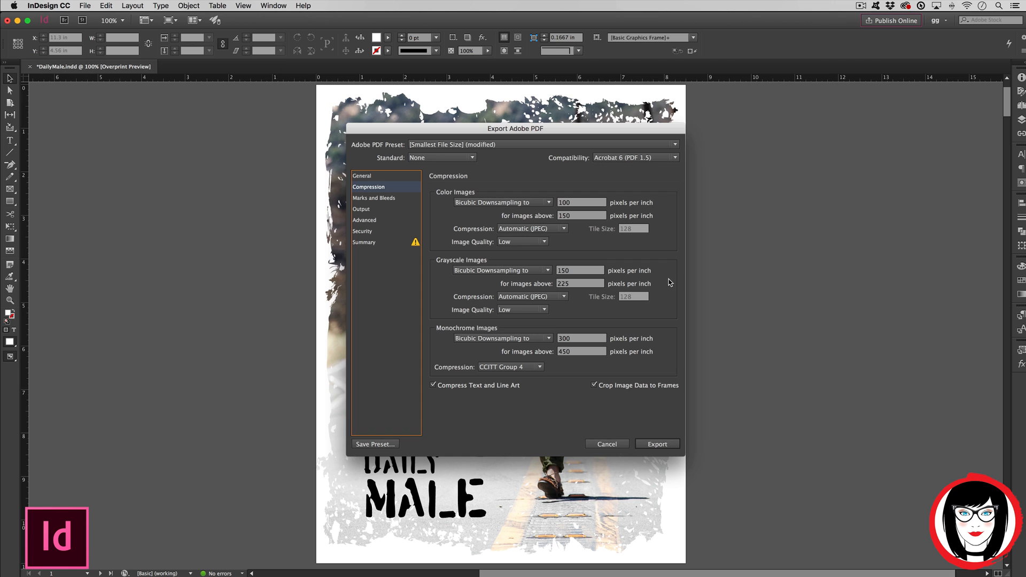
click(605, 444)
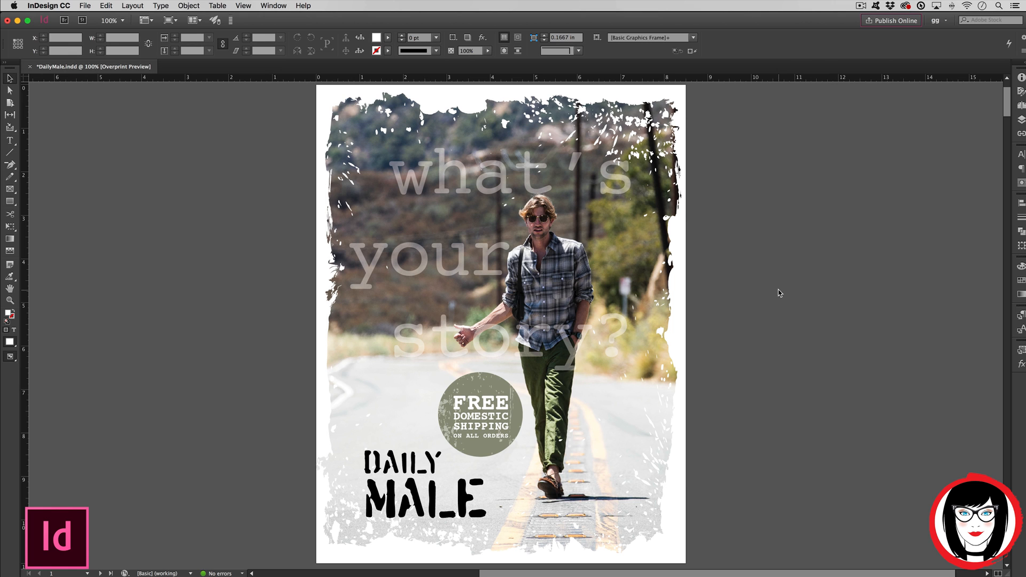